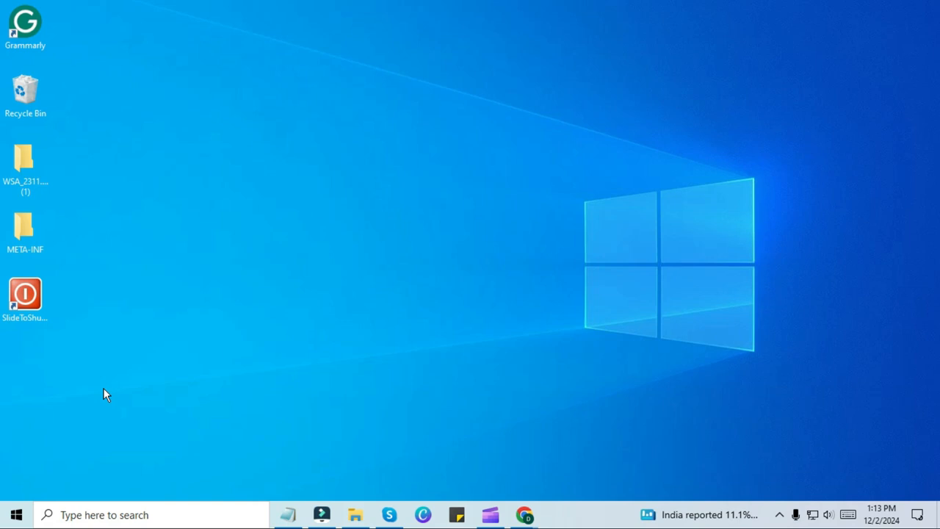
pyautogui.moveTo(233, 403)
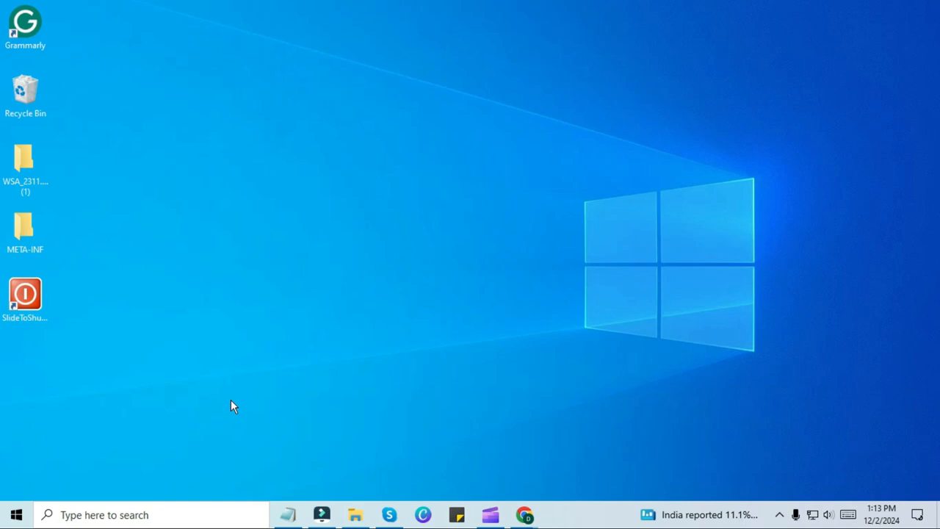
# - Launch Chrome from the taskbar and open its Settings page from the three-dot menu
pyautogui.click(523, 515)
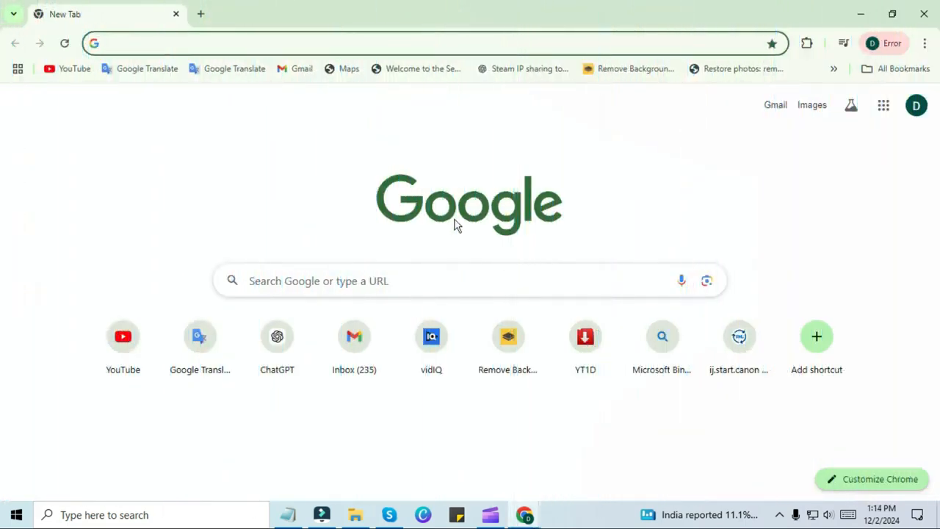
pyautogui.moveTo(787, 140)
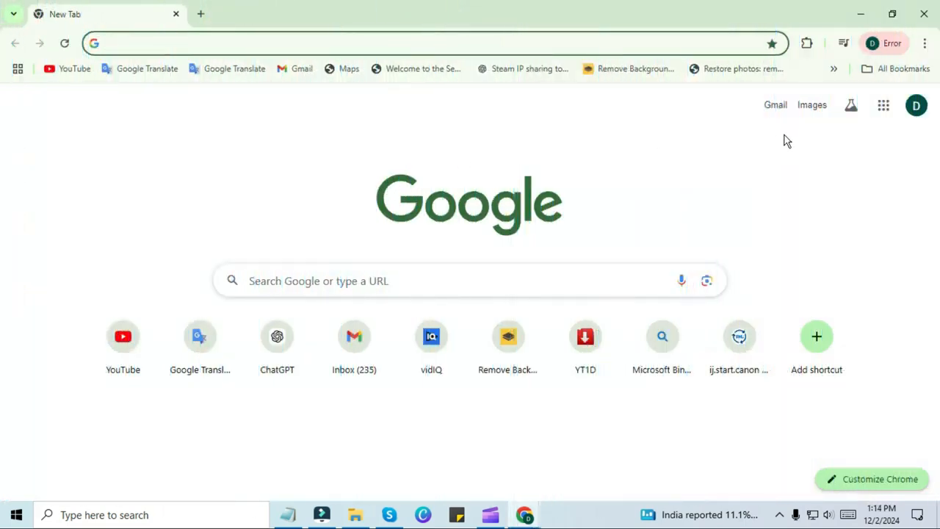
pyautogui.click(925, 42)
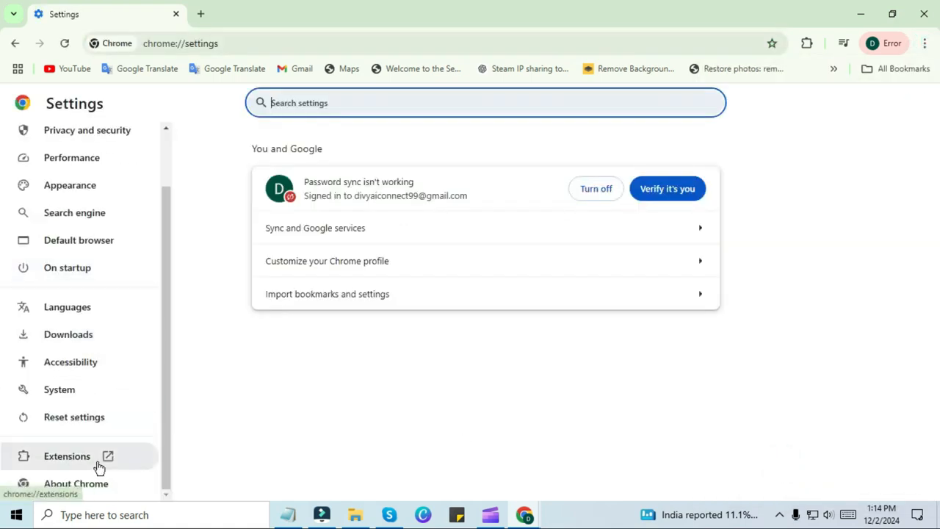
# - Open the Extensions page from the Settings sidebar and scroll through the installed extensions
pyautogui.click(66, 456)
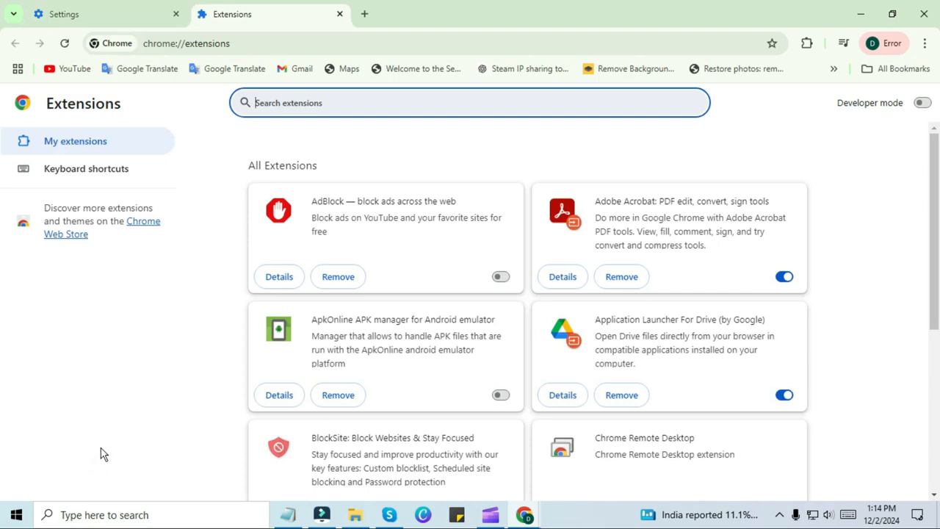
pyautogui.scroll(-3)
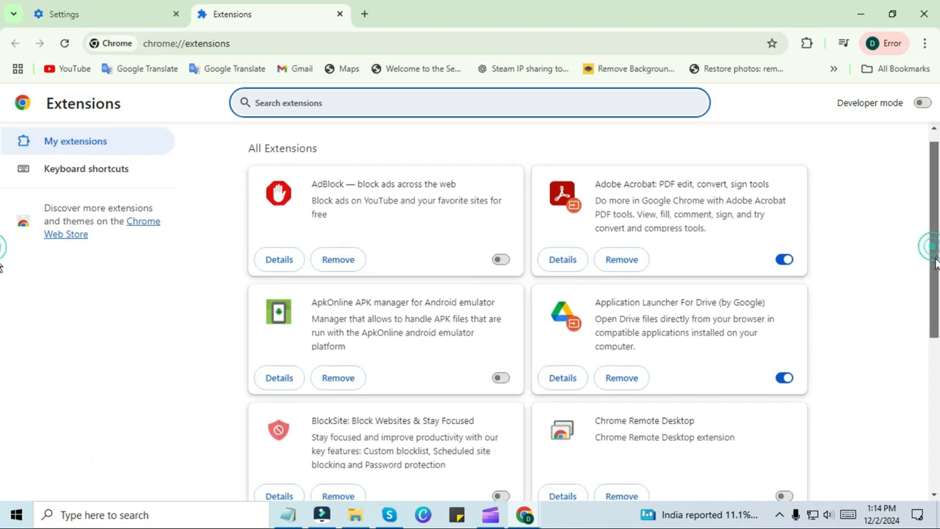
pyautogui.scroll(-3)
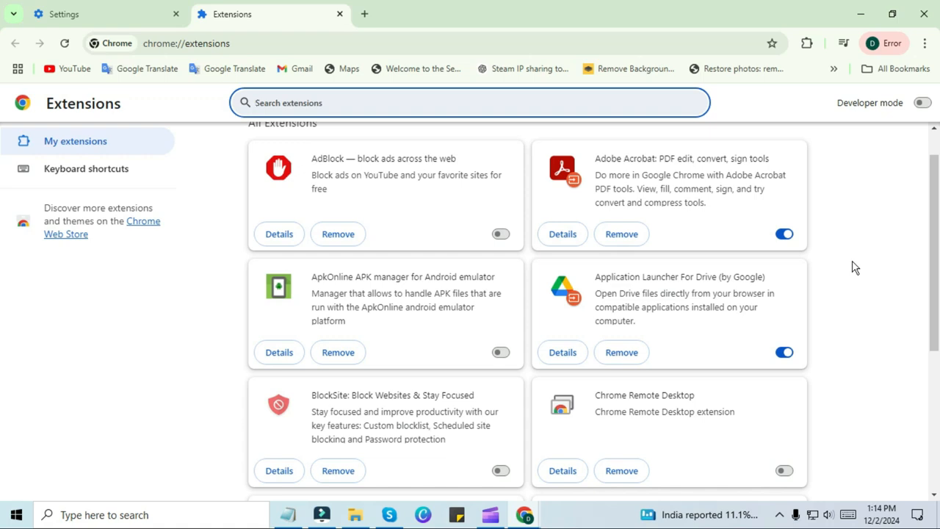
pyautogui.moveTo(335, 181)
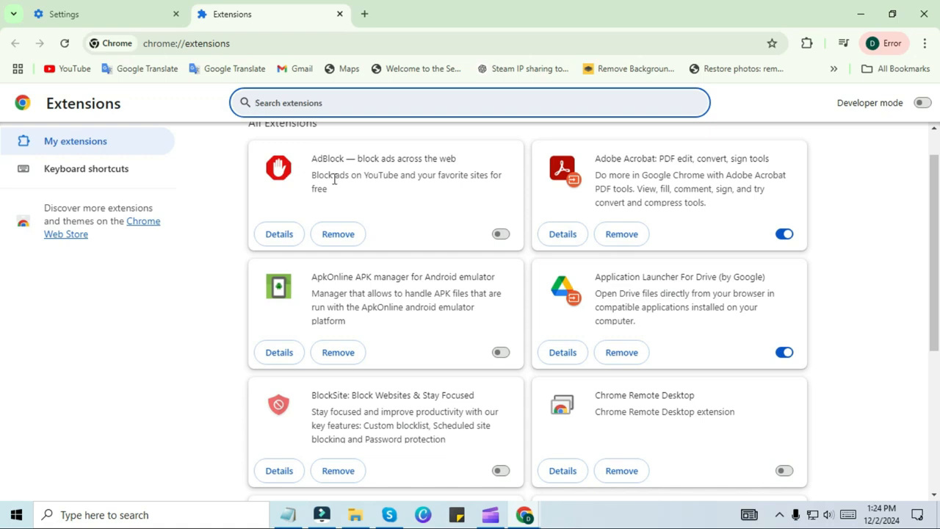
pyautogui.moveTo(426, 305)
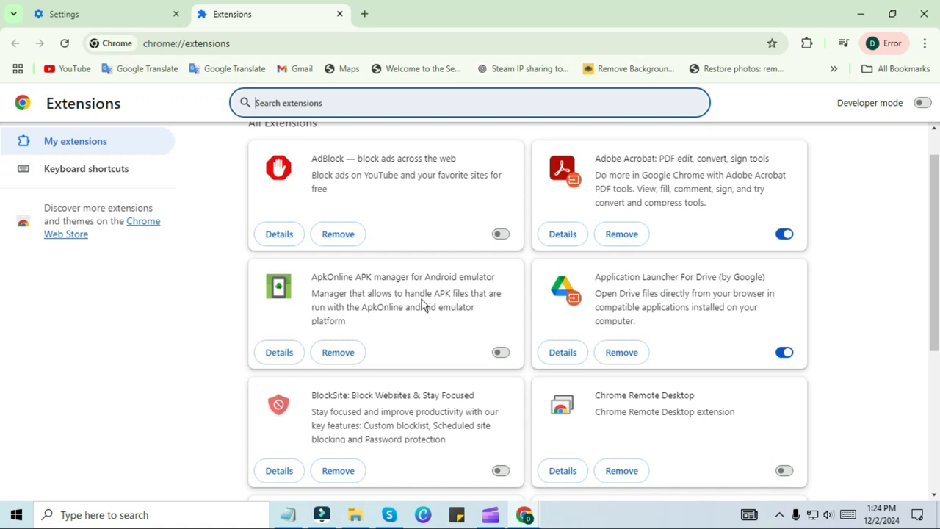
pyautogui.moveTo(401, 320)
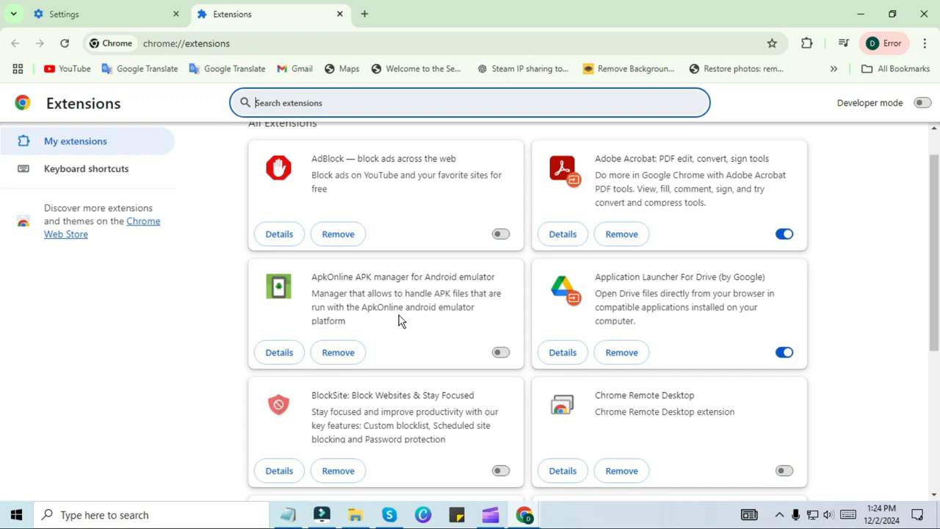
pyautogui.moveTo(499, 470)
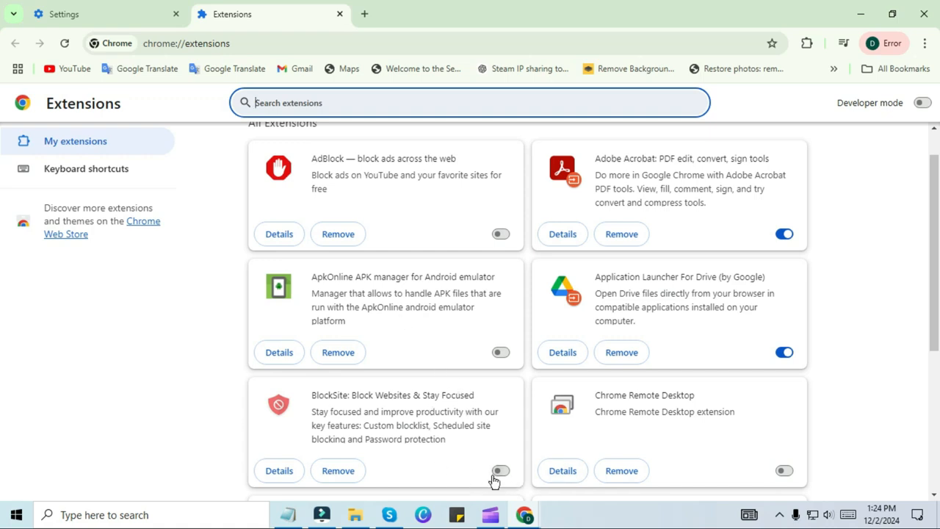
# - Toggle on the 'BlockSite: Block Websites & Stay Focused' extension, then remove it and confirm
pyautogui.click(499, 471)
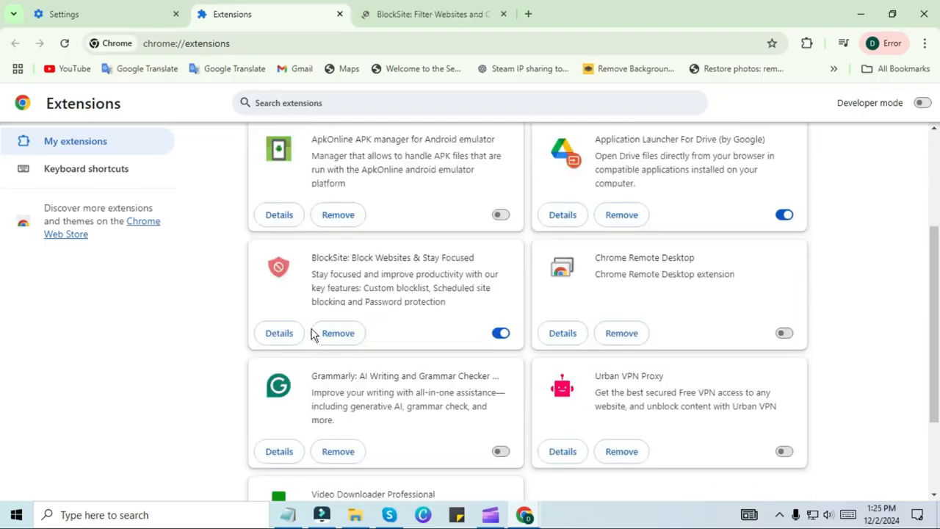
pyautogui.moveTo(343, 339)
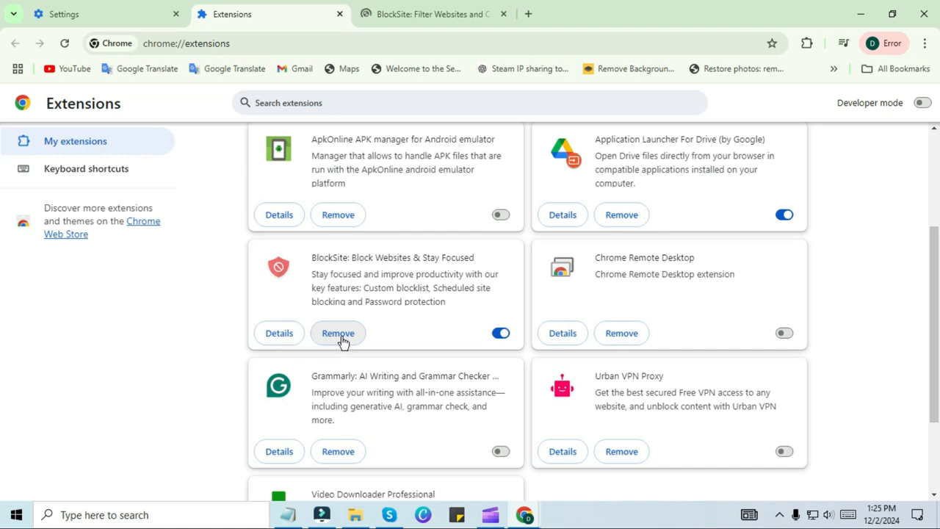
pyautogui.click(338, 333)
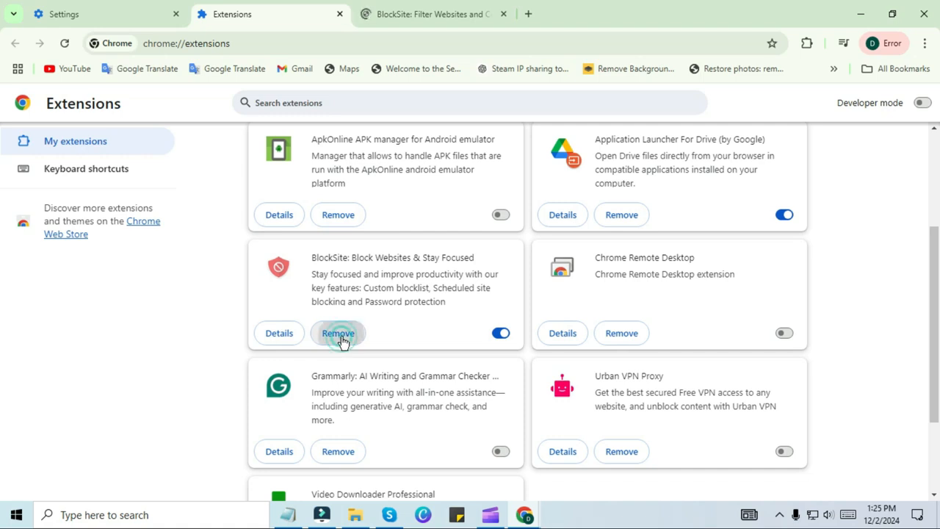
pyautogui.click(338, 333)
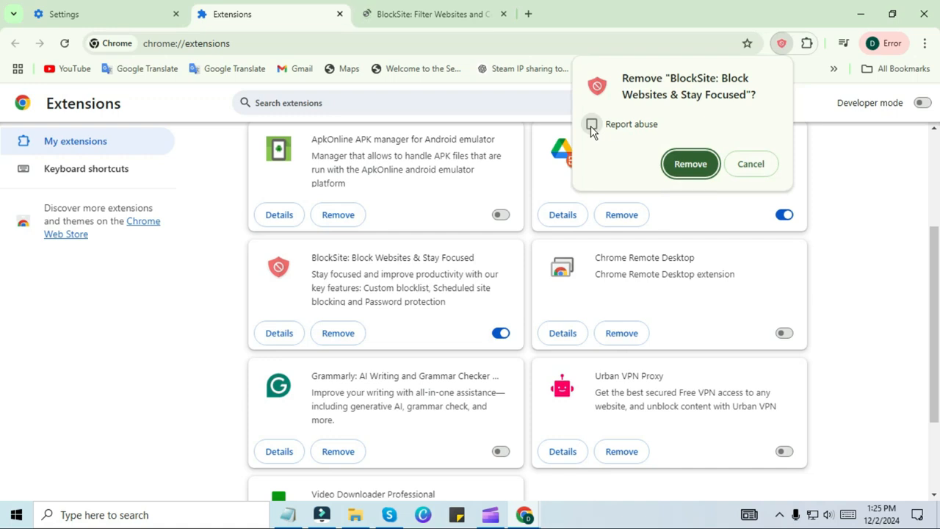
pyautogui.click(592, 124)
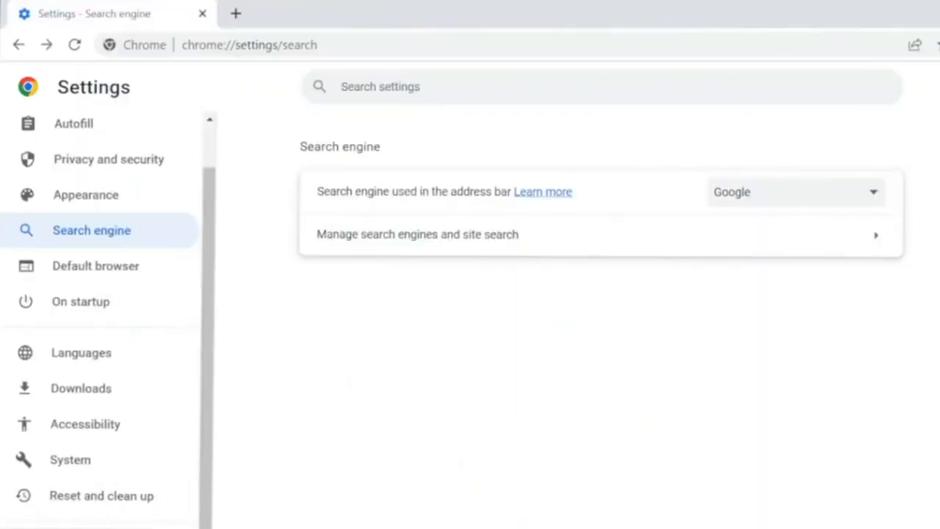
# - Open Reset and clean up, then the Clean up computer page
pyautogui.click(99, 498)
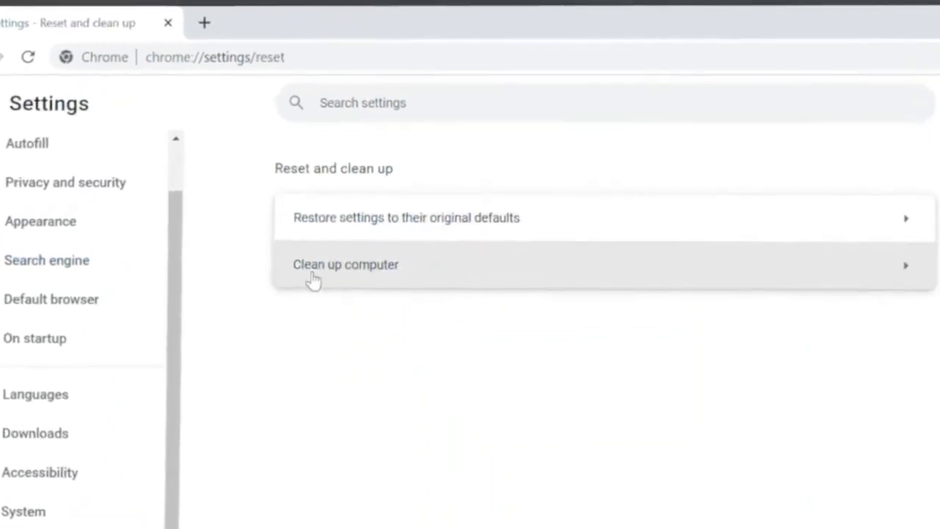
pyautogui.click(345, 265)
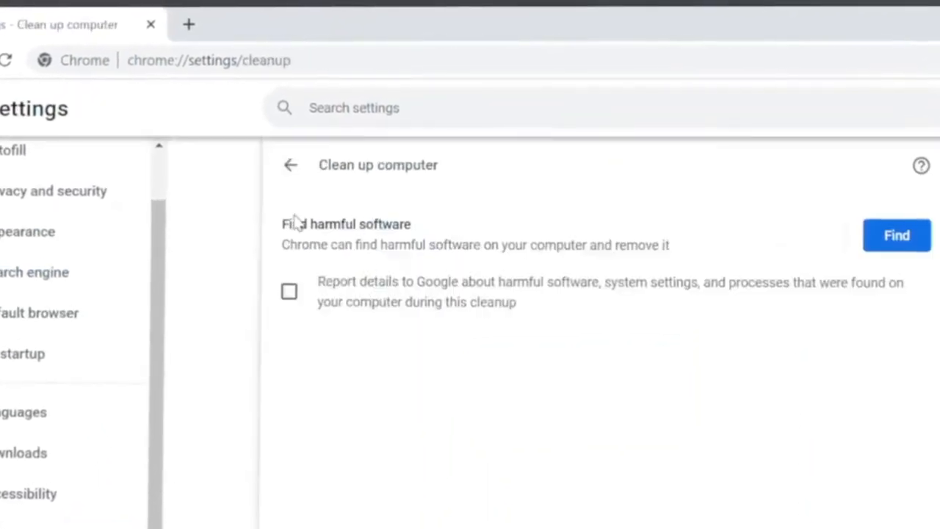
pyautogui.moveTo(358, 244)
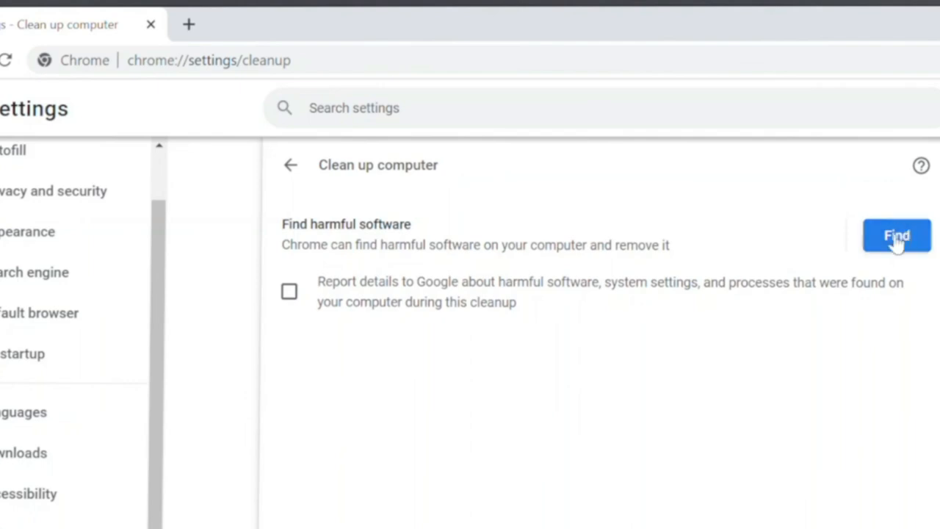
# - Start Chrome's harmful software search with the Find button
pyautogui.click(896, 234)
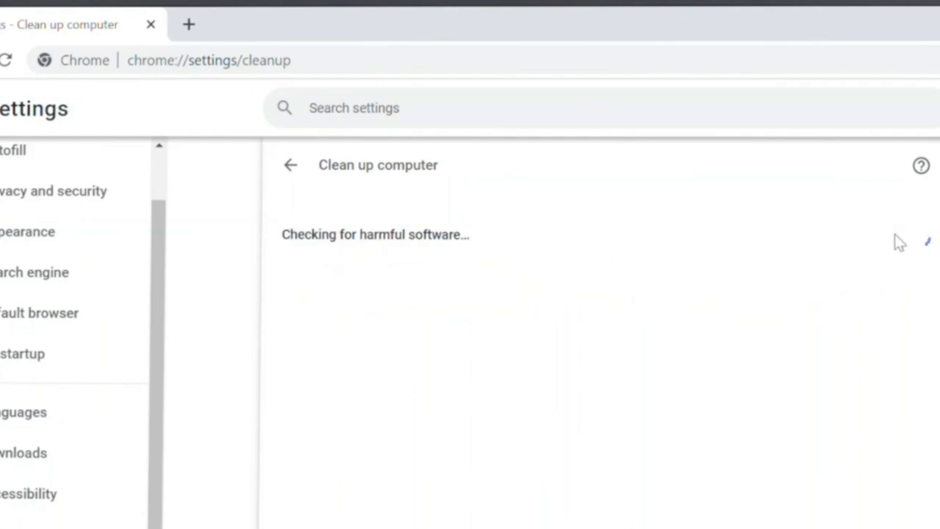
pyautogui.moveTo(902, 242)
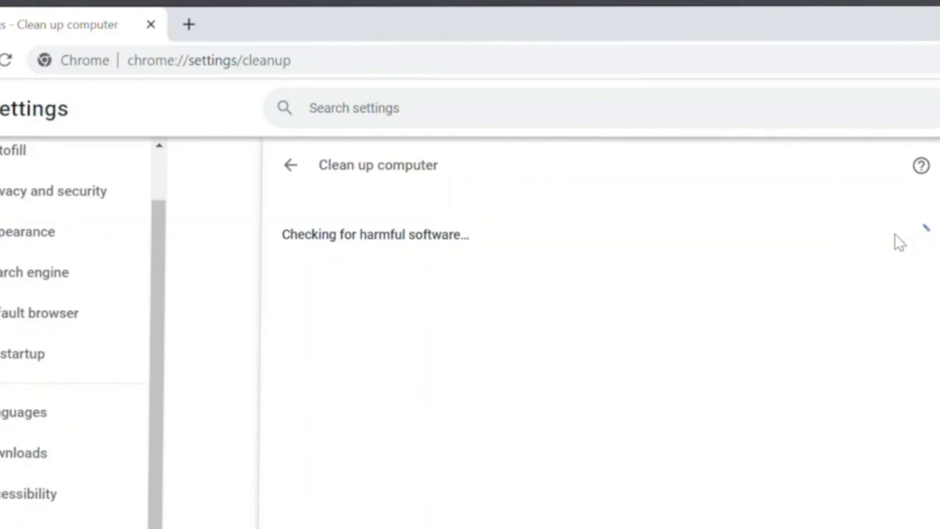
pyautogui.moveTo(680, 268)
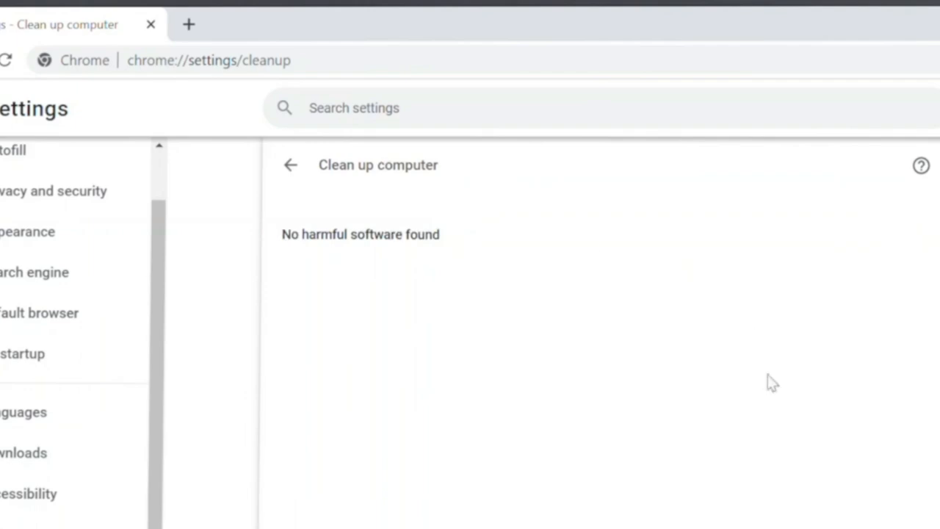
pyautogui.moveTo(447, 341)
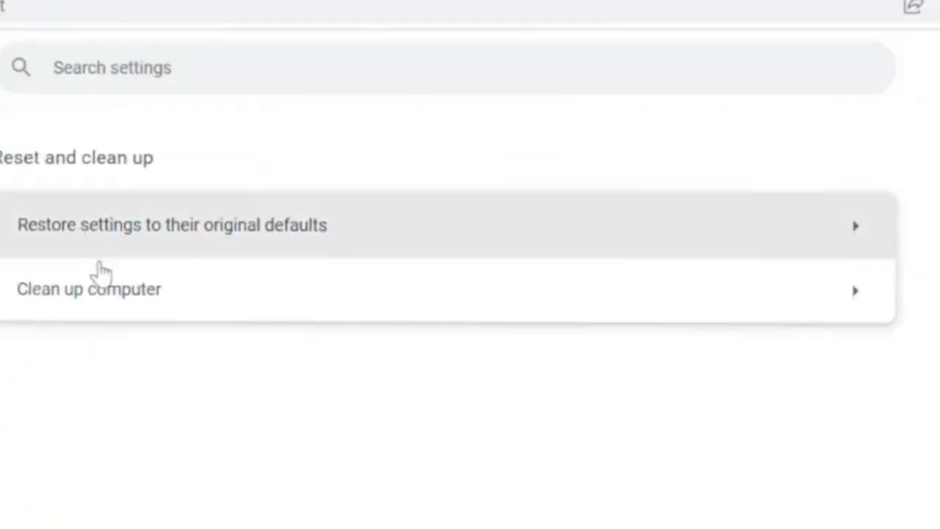
# - Reset Chrome's settings to their original defaults and close the browser
pyautogui.click(172, 224)
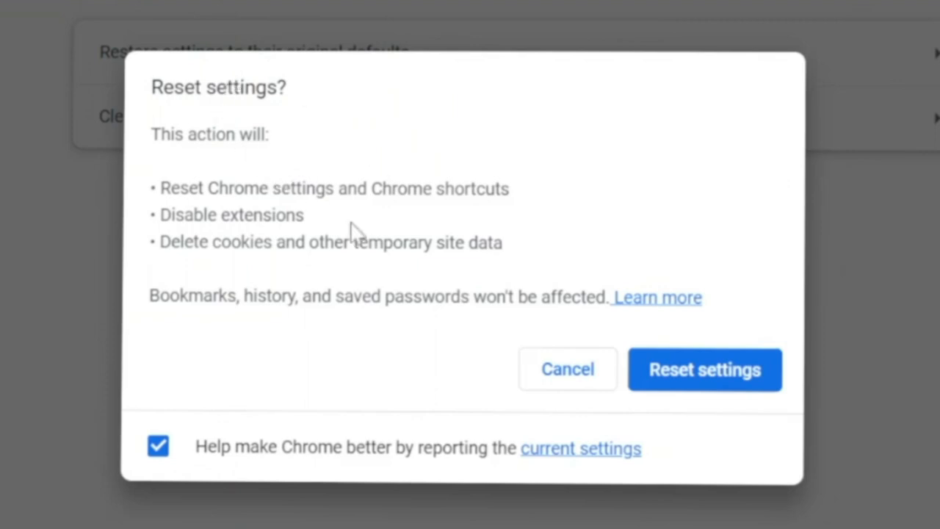
pyautogui.moveTo(540, 423)
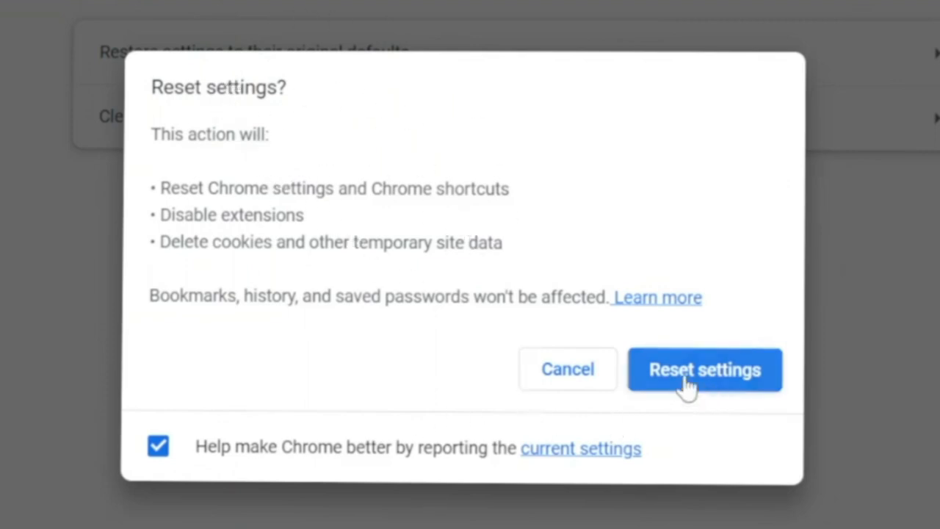
pyautogui.click(705, 370)
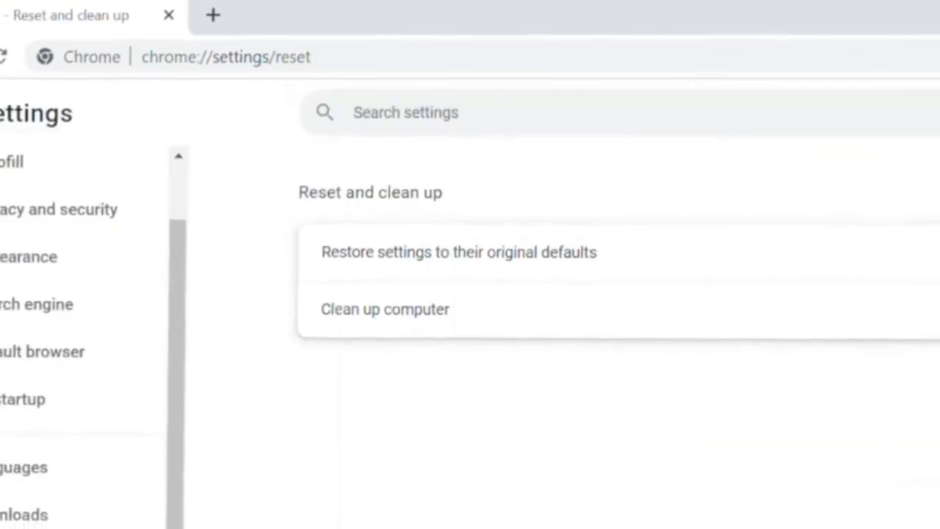
pyautogui.moveTo(577, 279)
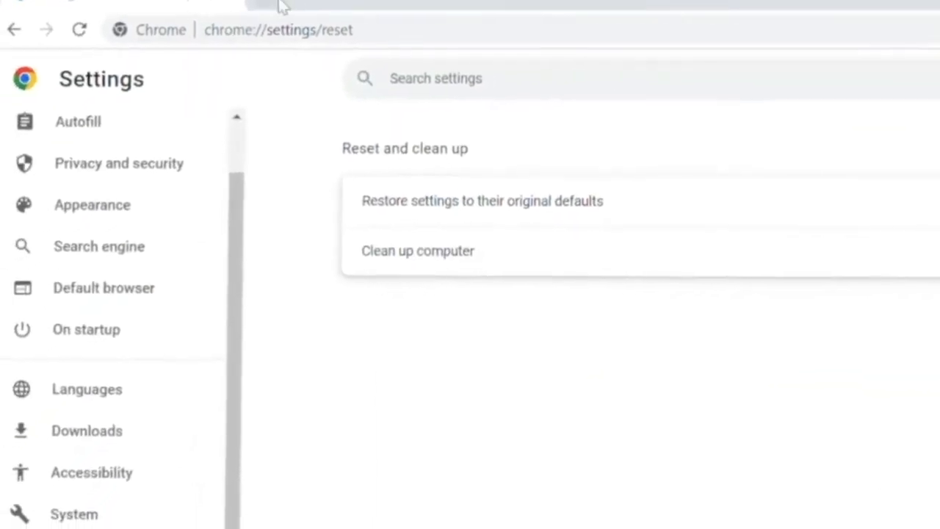
pyautogui.click(365, 14)
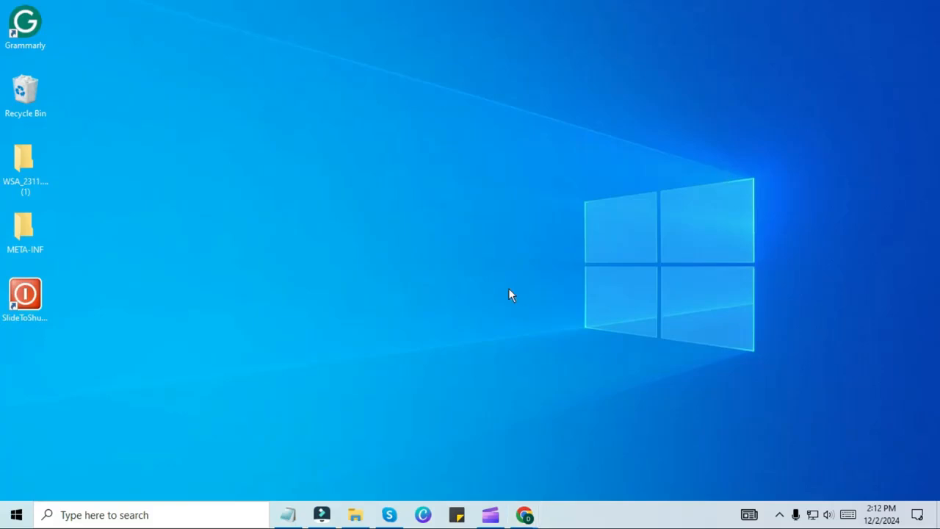
# - Search 'secu' from the taskbar and open Windows Security
pyautogui.click(140, 515)
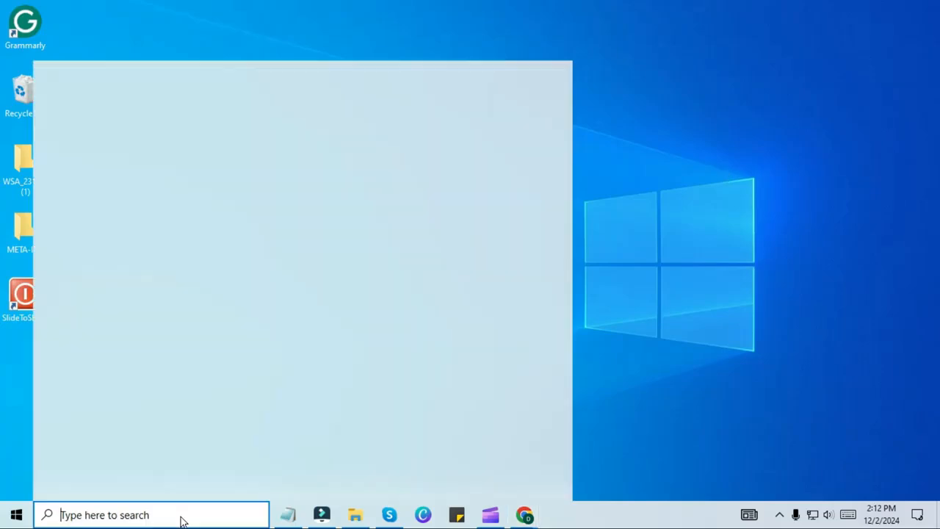
pyautogui.write('security')
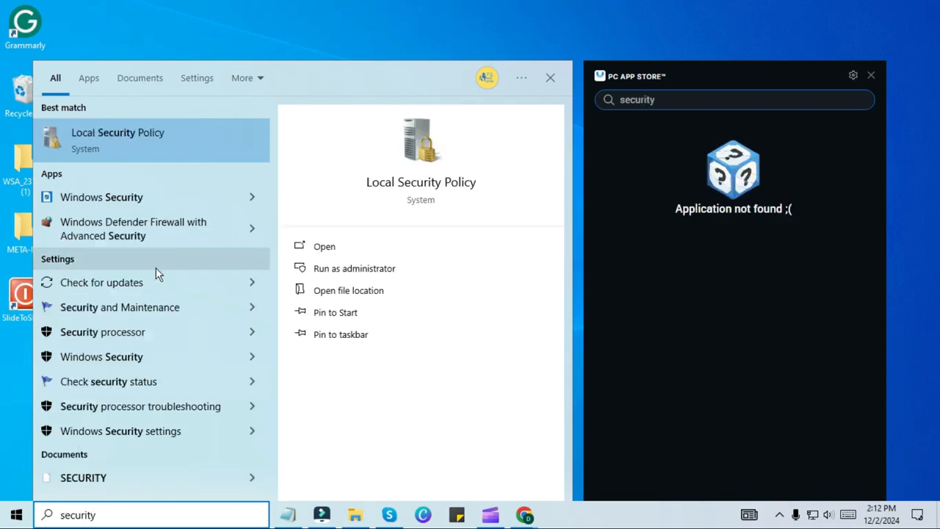
pyautogui.click(101, 197)
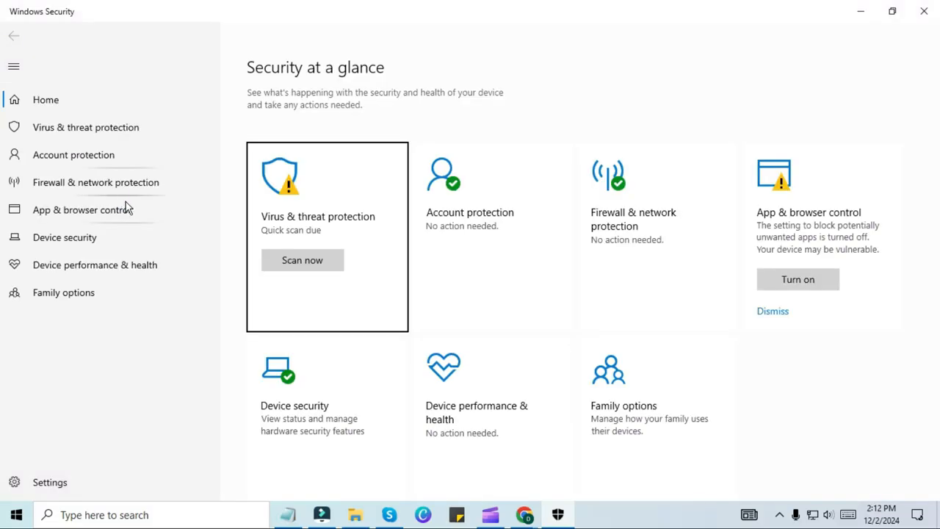
pyautogui.moveTo(327, 206)
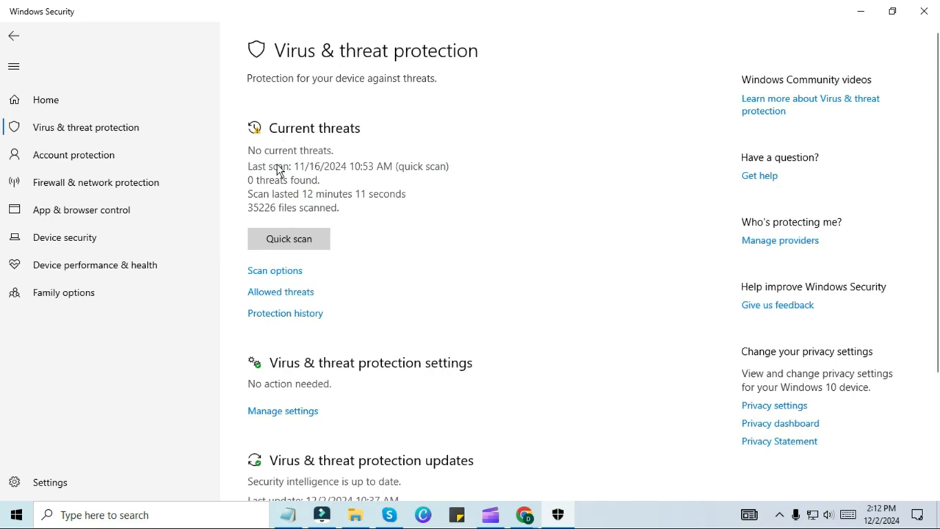
pyautogui.moveTo(288, 239)
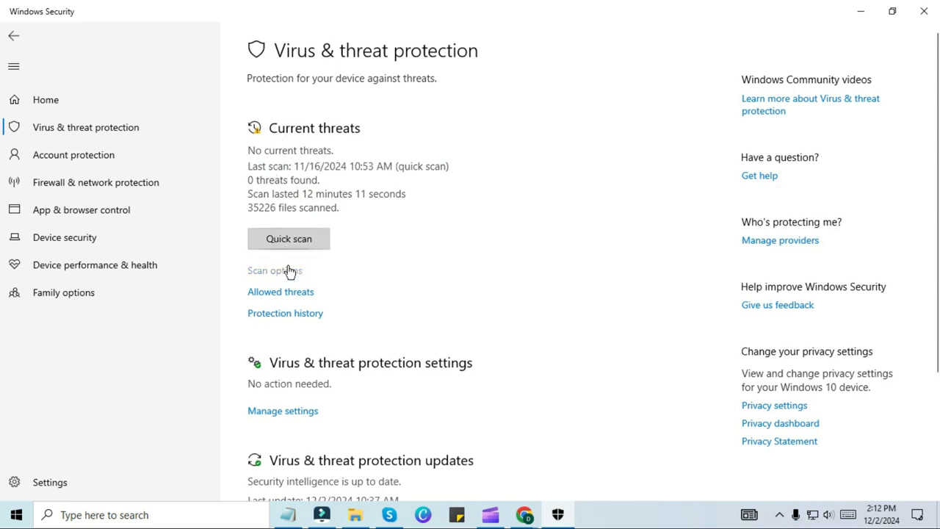
# - Open the Scan options page under Virus & threat protection
pyautogui.click(274, 270)
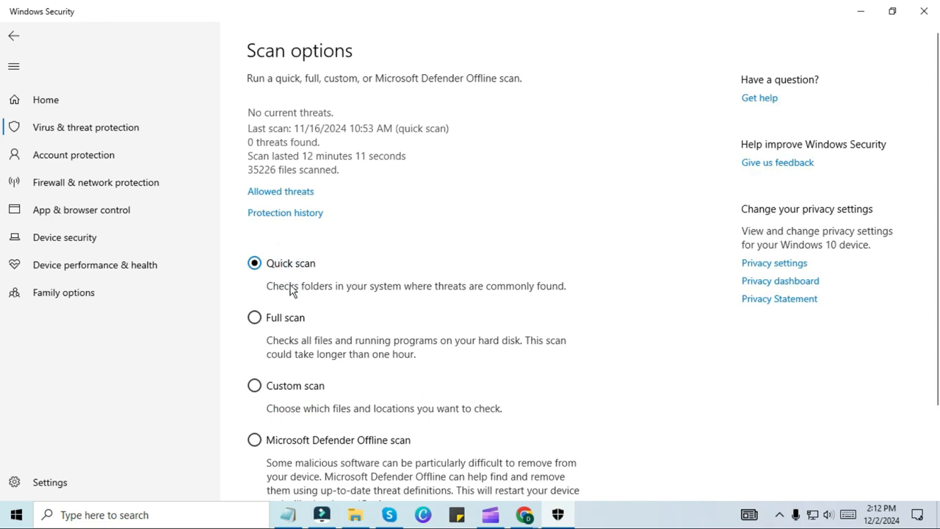
# - Select Full scan and start scanning all files and running programs
pyautogui.click(254, 317)
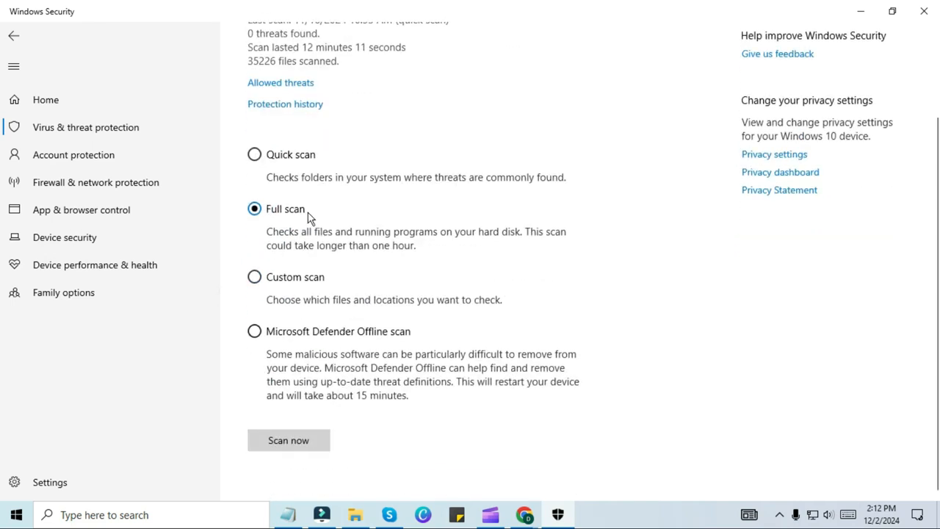
pyautogui.click(288, 440)
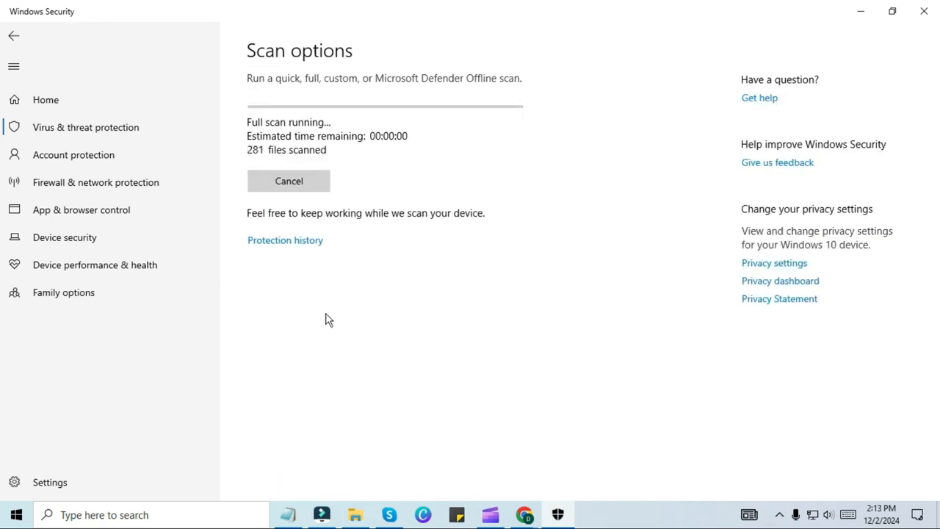